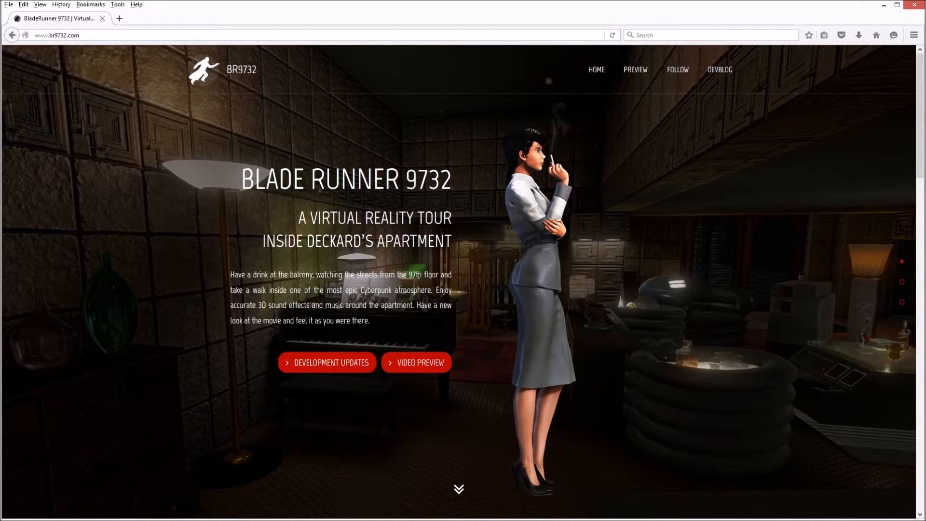
mouse_move(835, 254)
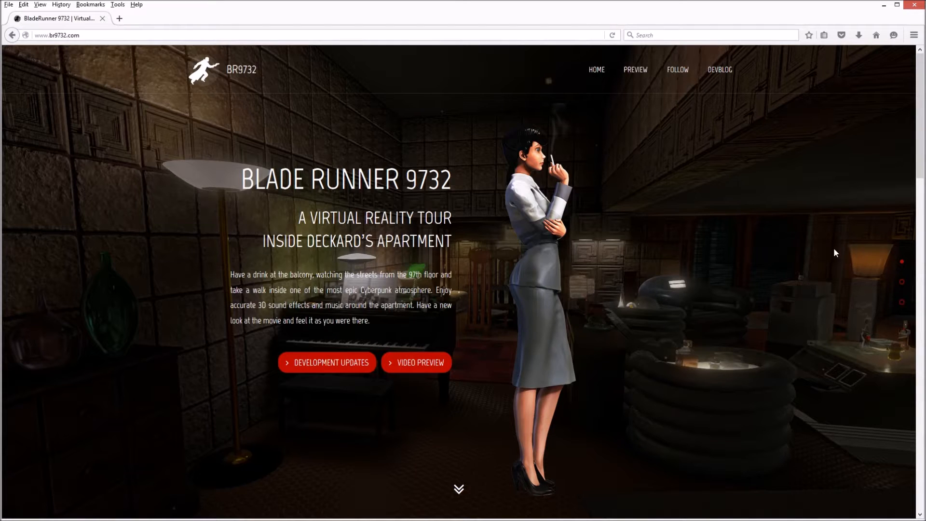
mouse_move(779, 274)
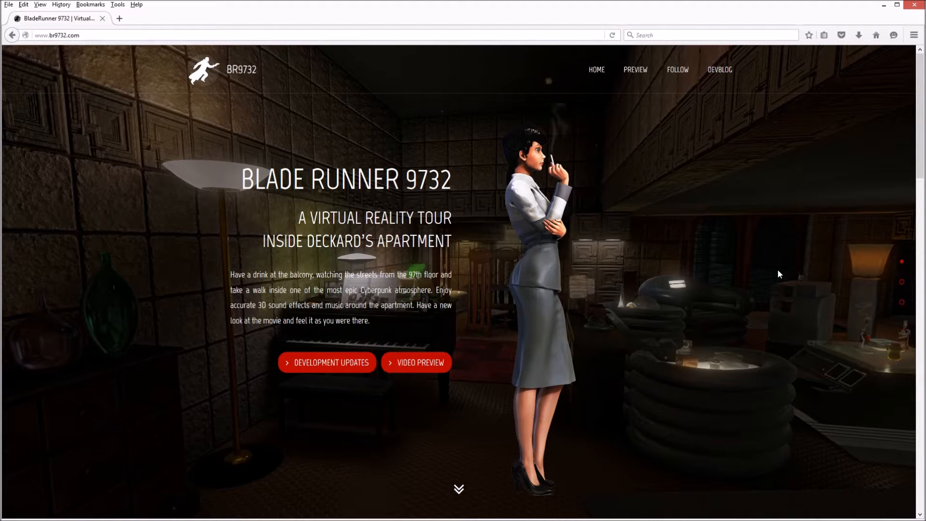
Step: Scroll down the BR9732 page to the 'BladeRunner 9732, Preview #3' YouTube video
scroll("down", 3)
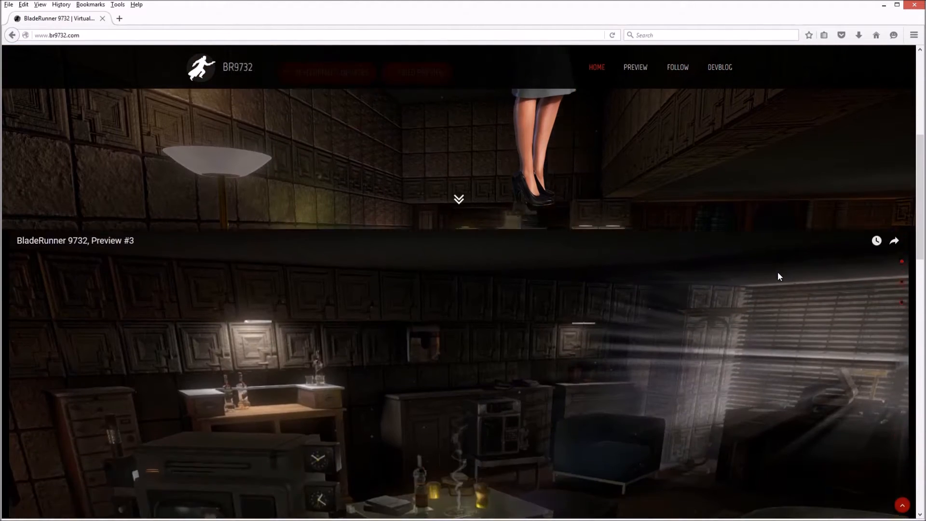
scroll("down", 3)
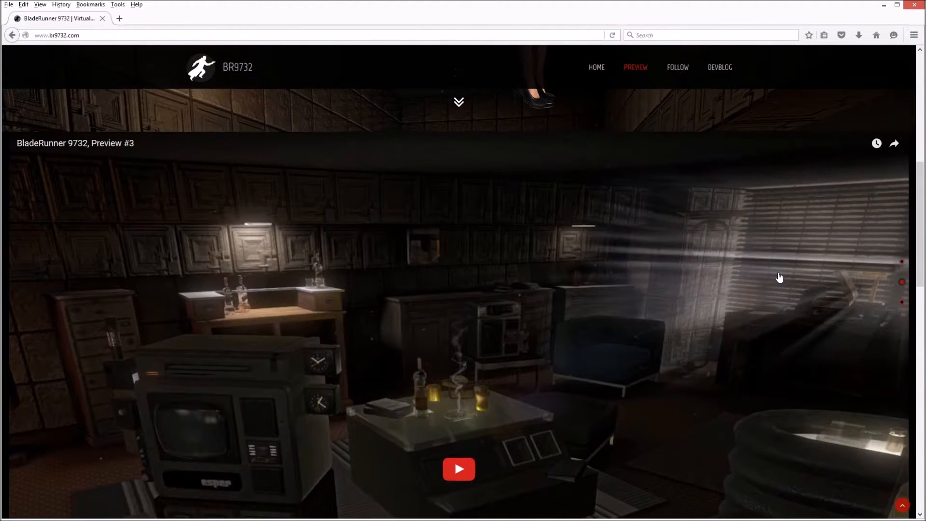
scroll("down", 3)
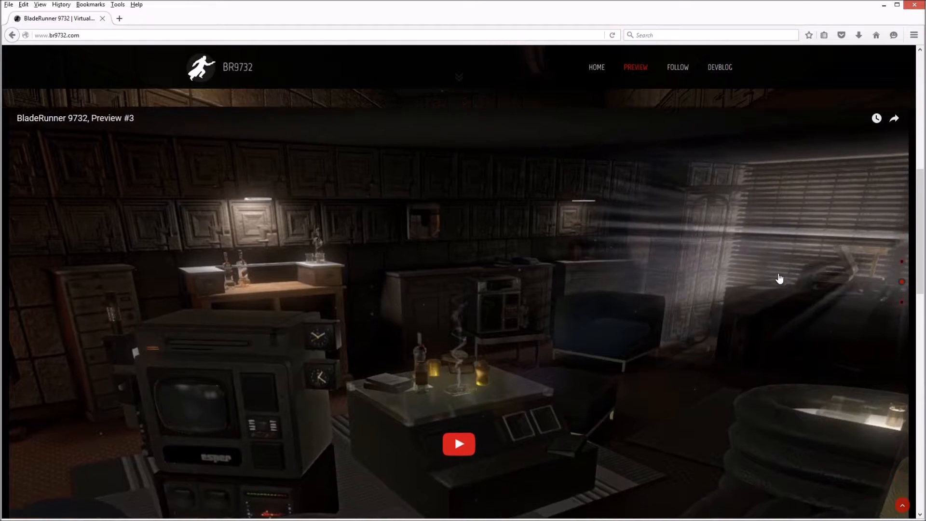
scroll("down", 3)
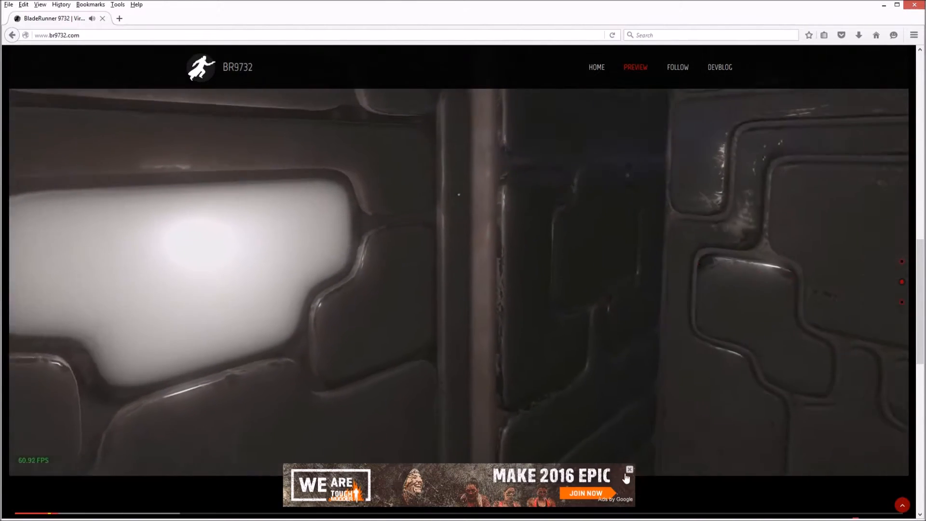
Step: Dismiss the advertisement overlay on the video and, once it ends, scroll back to the intro banner
left_click(629, 470)
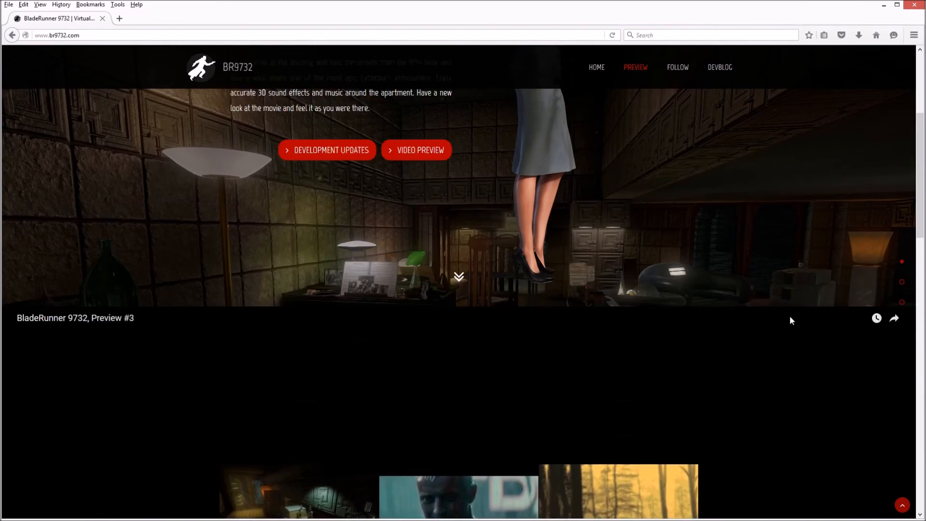
scroll("up", 3)
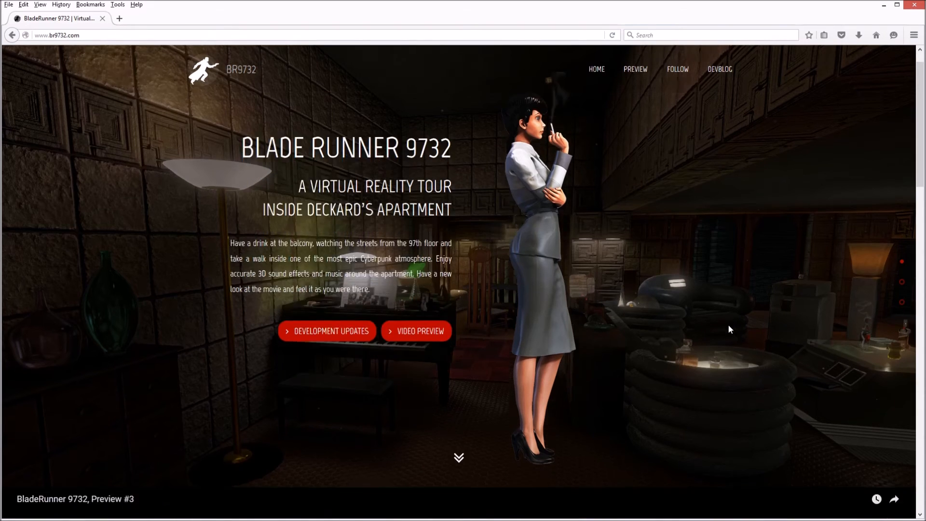
left_click(677, 67)
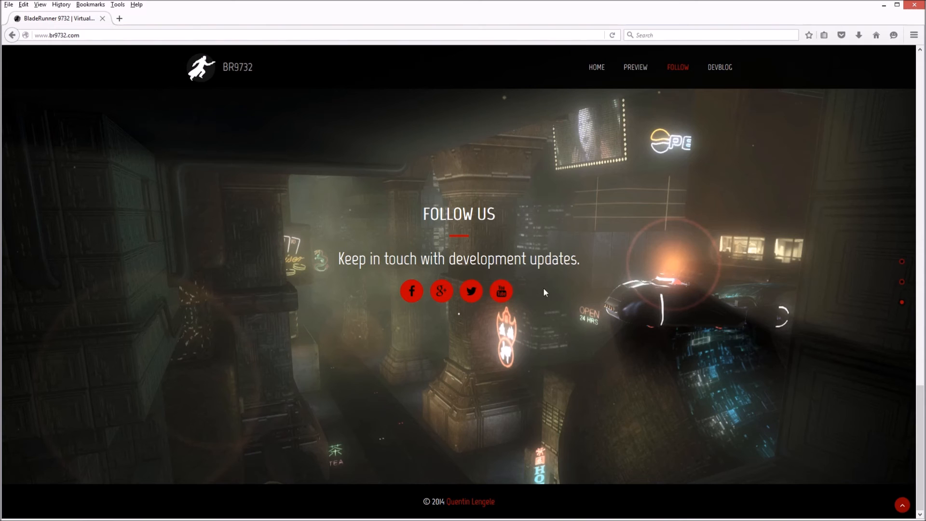
mouse_move(532, 303)
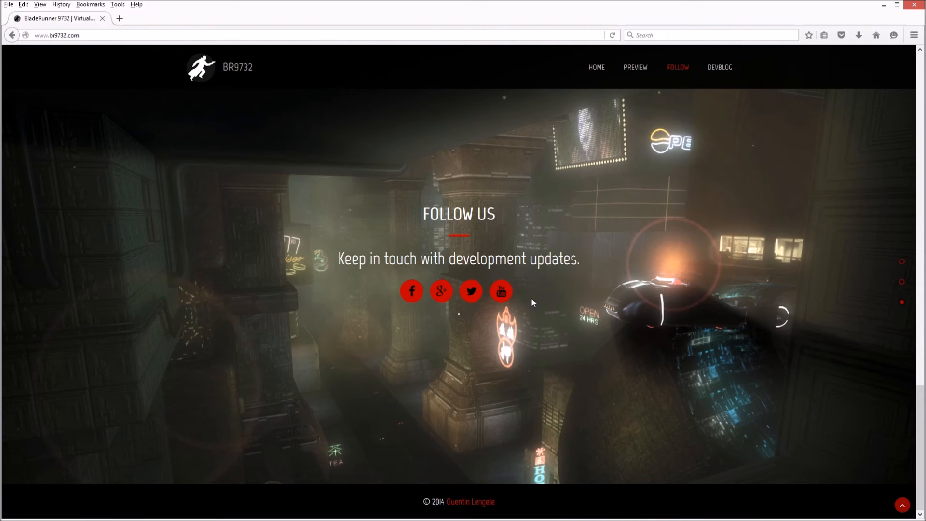
mouse_move(487, 512)
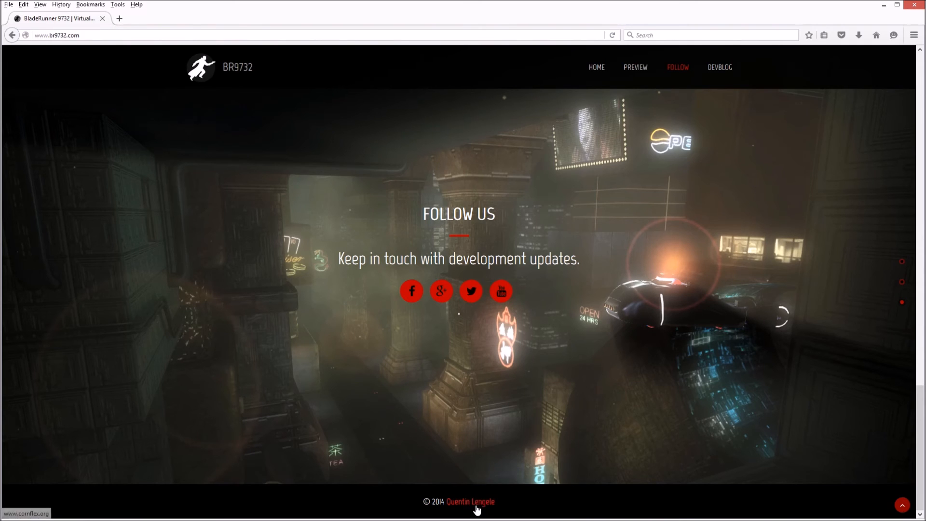
mouse_move(488, 513)
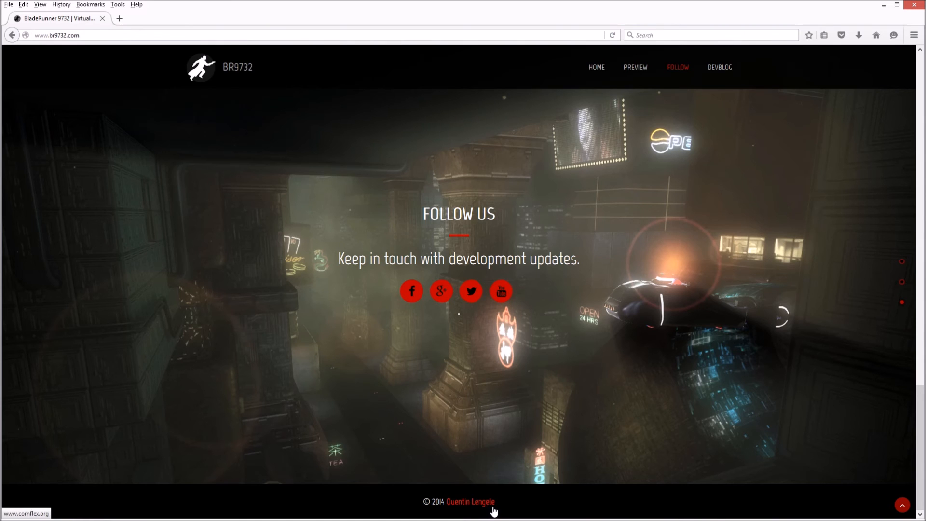
mouse_move(516, 461)
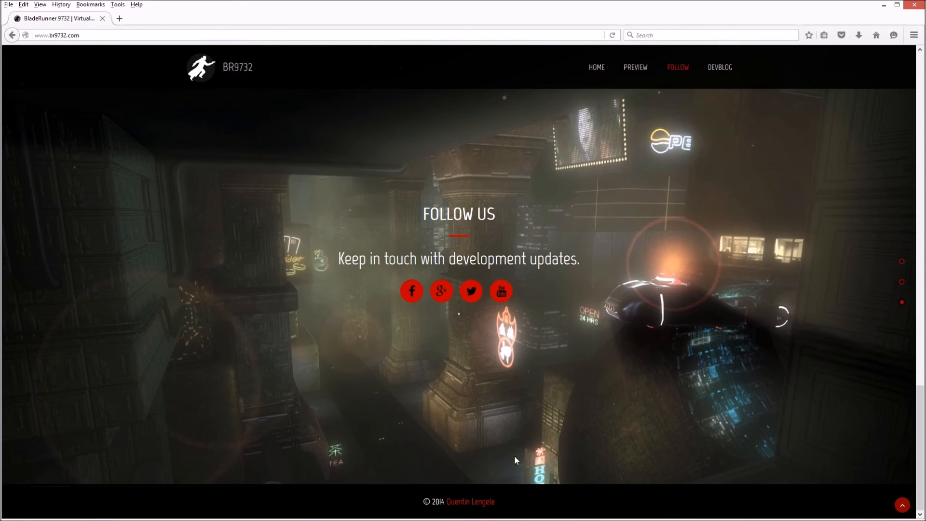
left_click(636, 68)
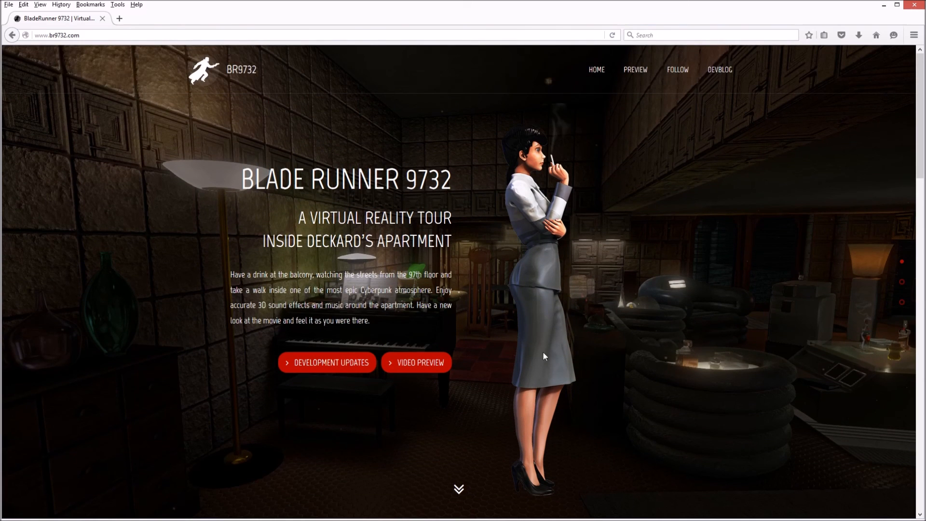
mouse_move(658, 261)
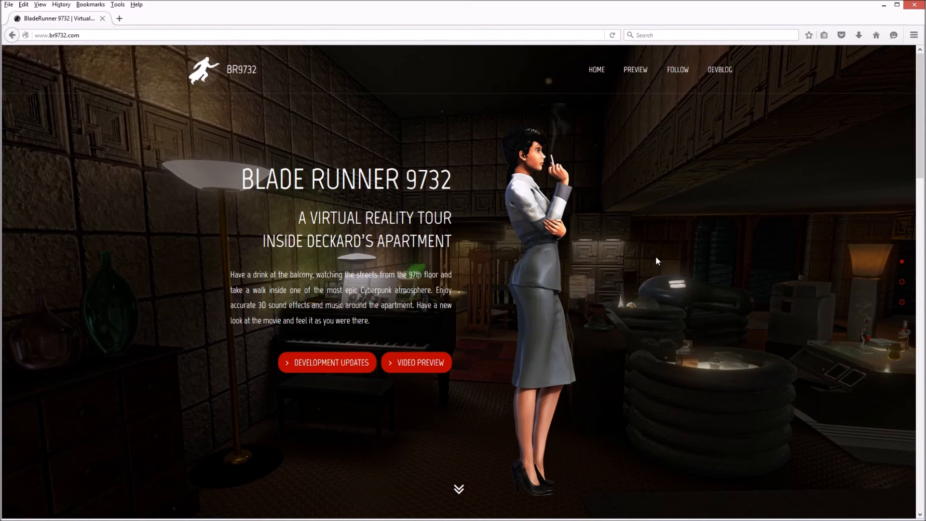